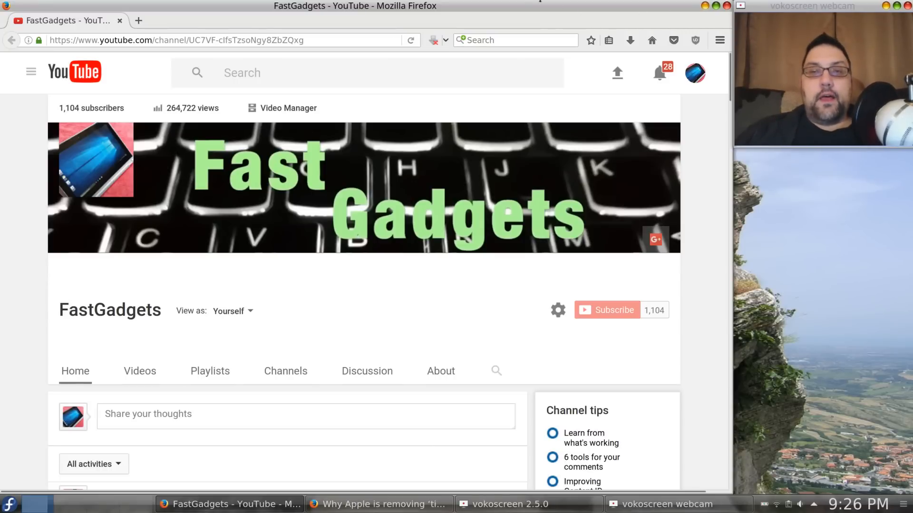
mouse_move(713, 178)
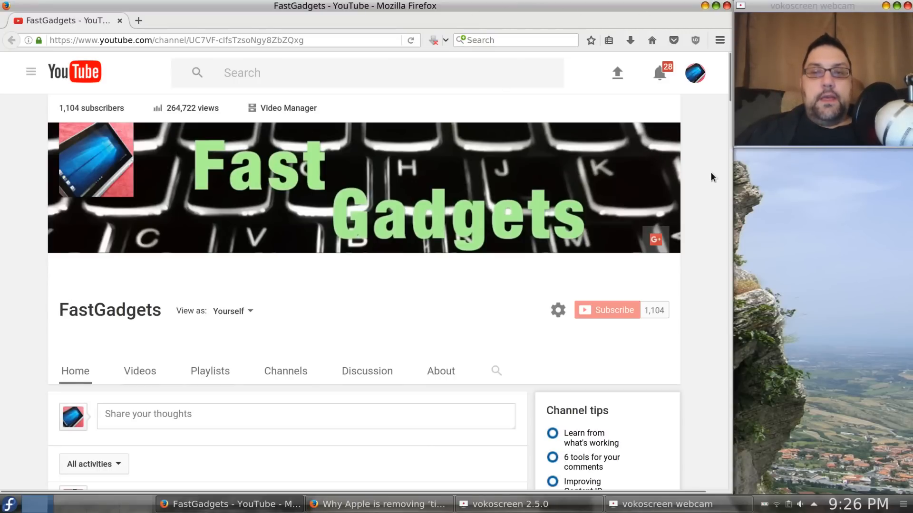
mouse_move(659, 83)
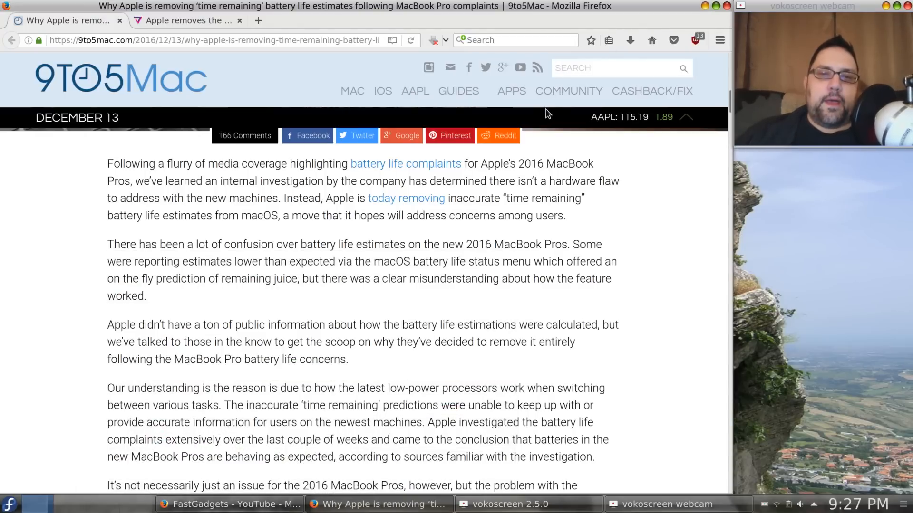
scroll("up", 3)
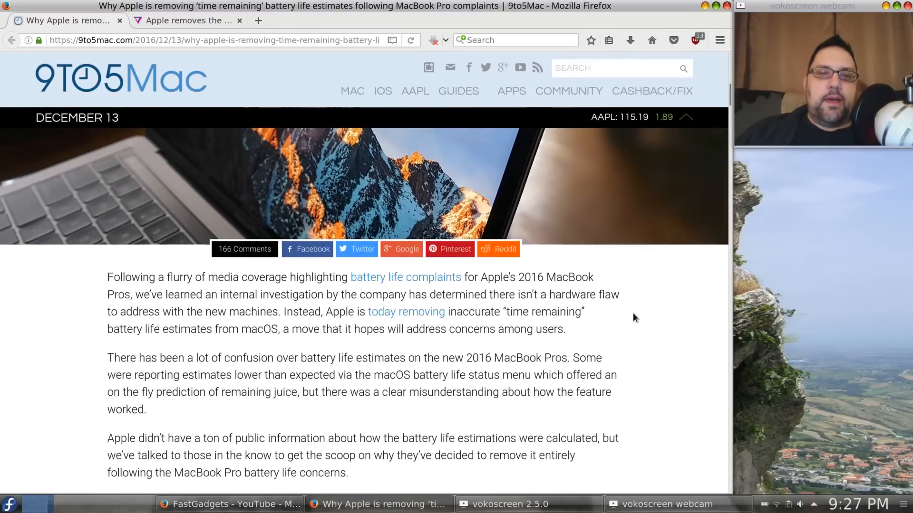
scroll("up", 3)
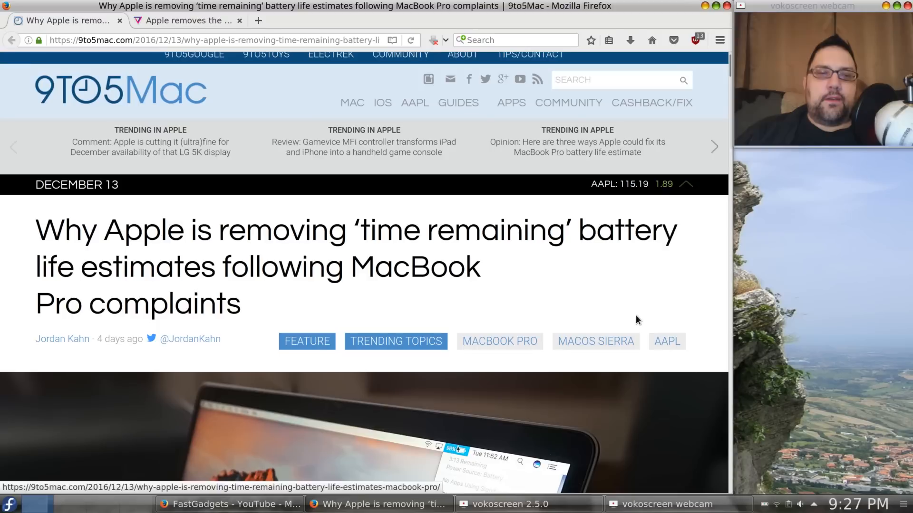
mouse_move(585, 303)
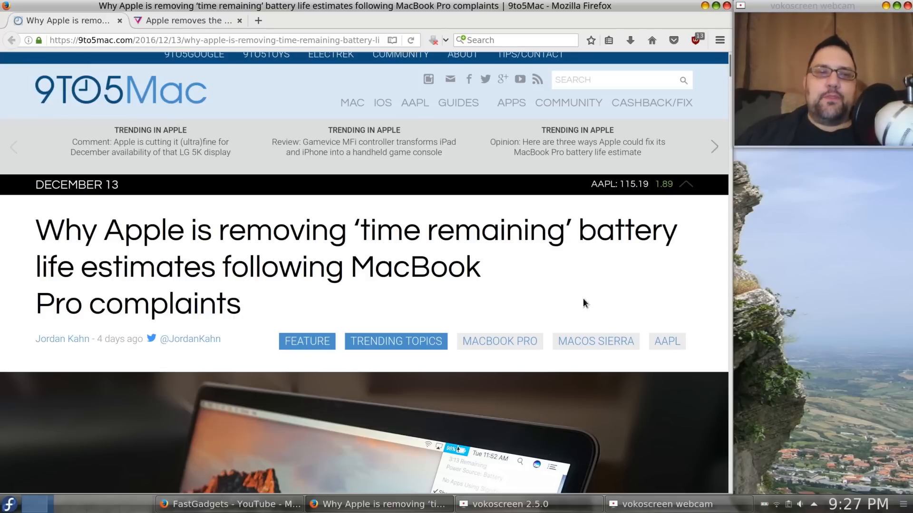
scroll("down", 3)
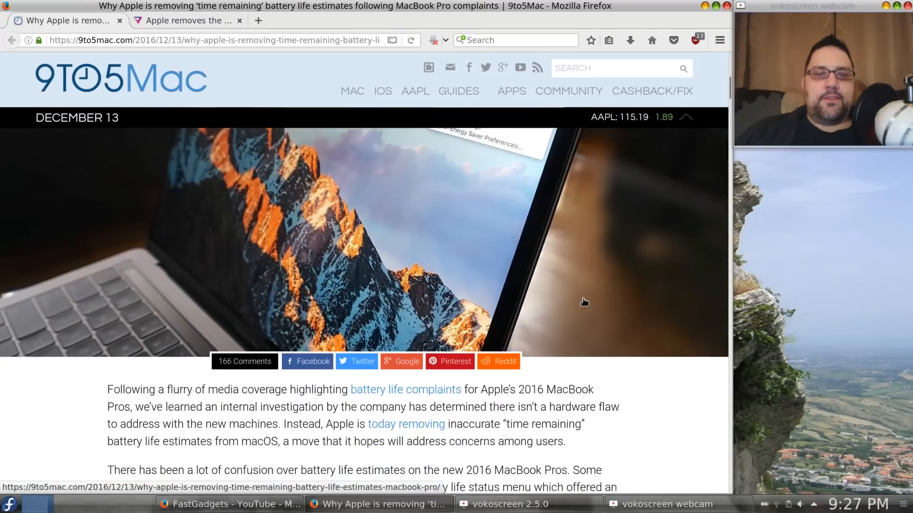
scroll("down", 3)
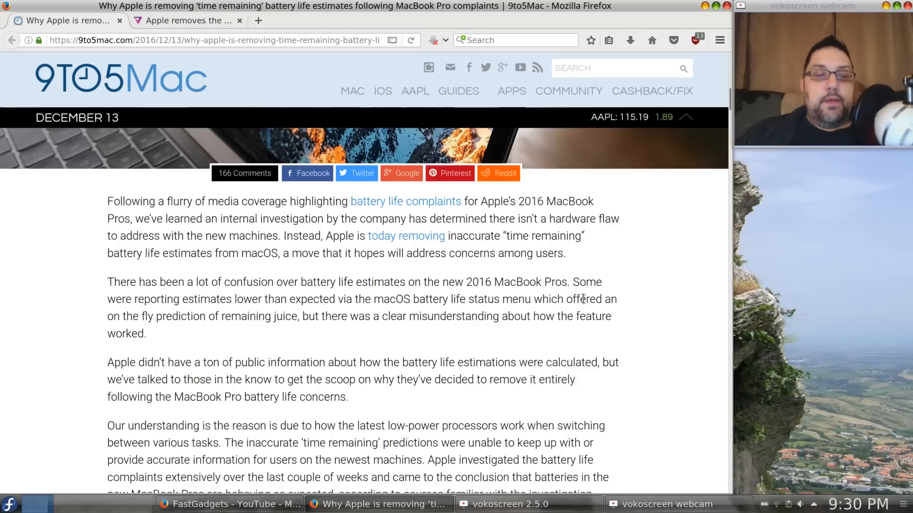
scroll("down", 3)
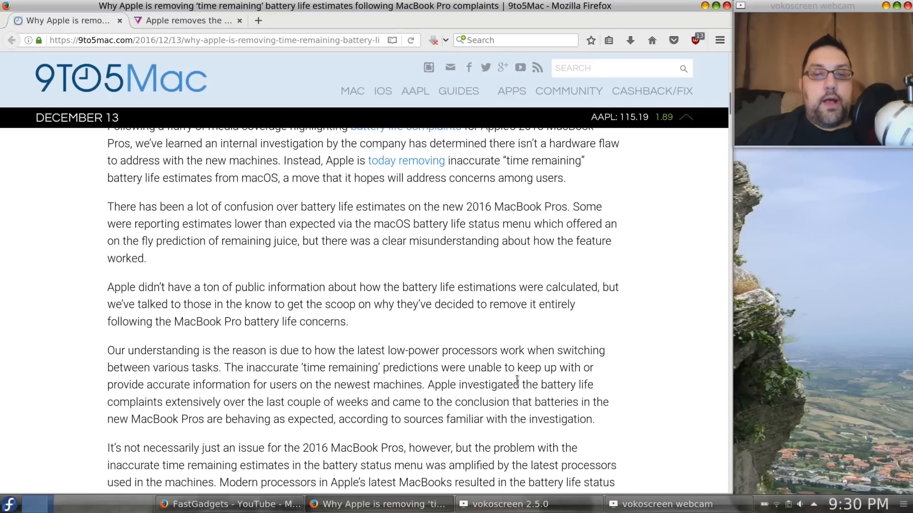
mouse_move(435, 289)
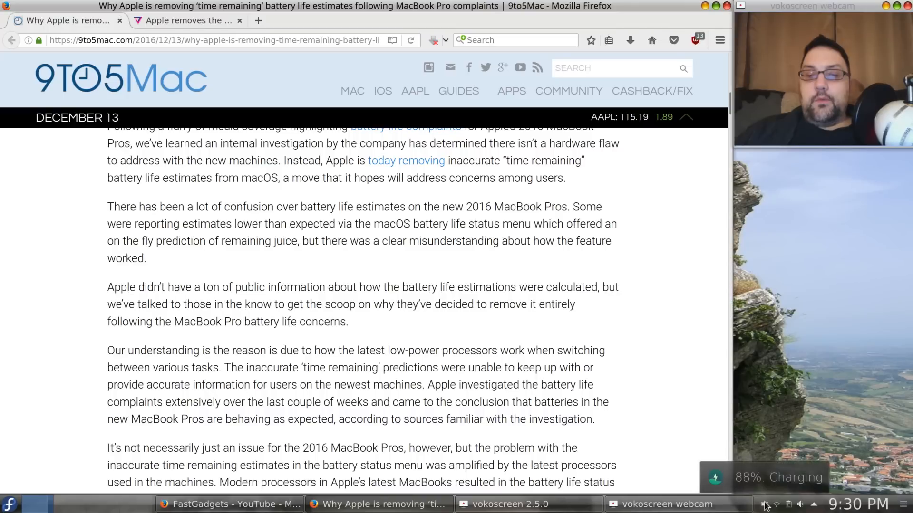
Step: Dismiss the SELinux alert and open the tray battery panel showing 88% discharging
left_click(764, 504)
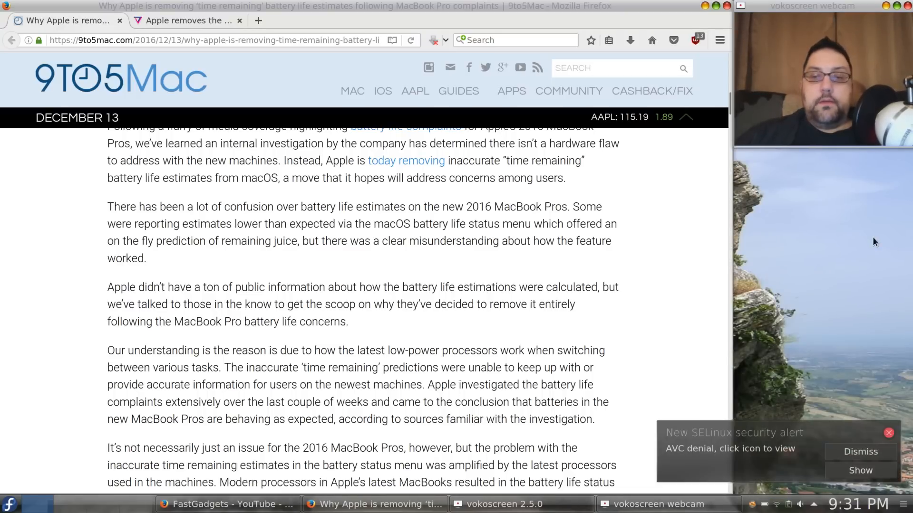
mouse_move(721, 428)
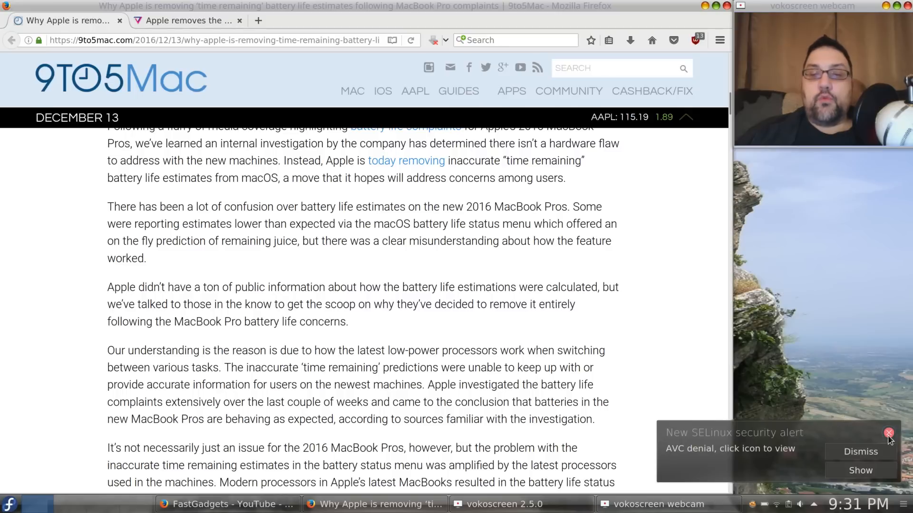
left_click(888, 432)
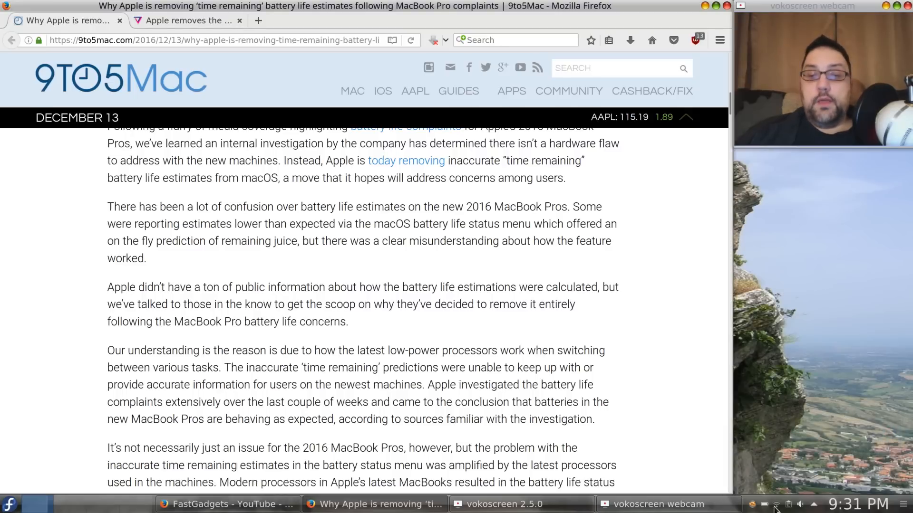
left_click(764, 504)
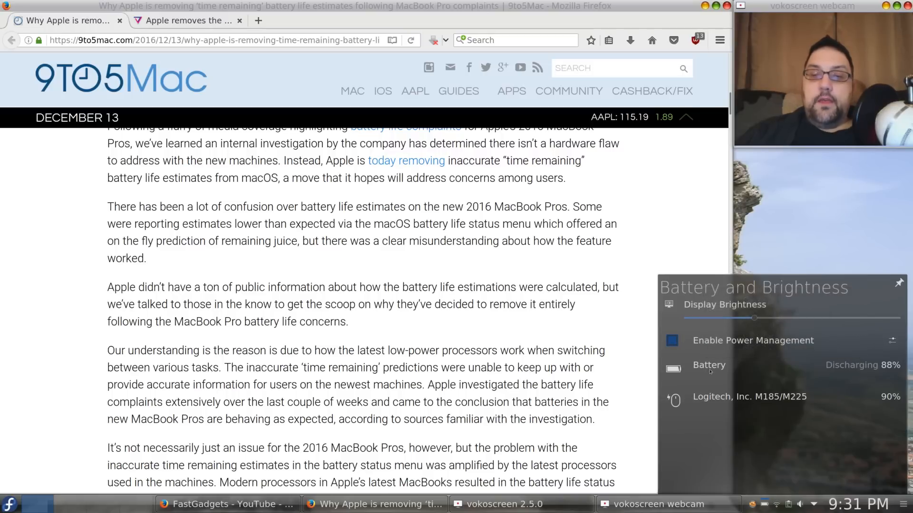
mouse_move(709, 368)
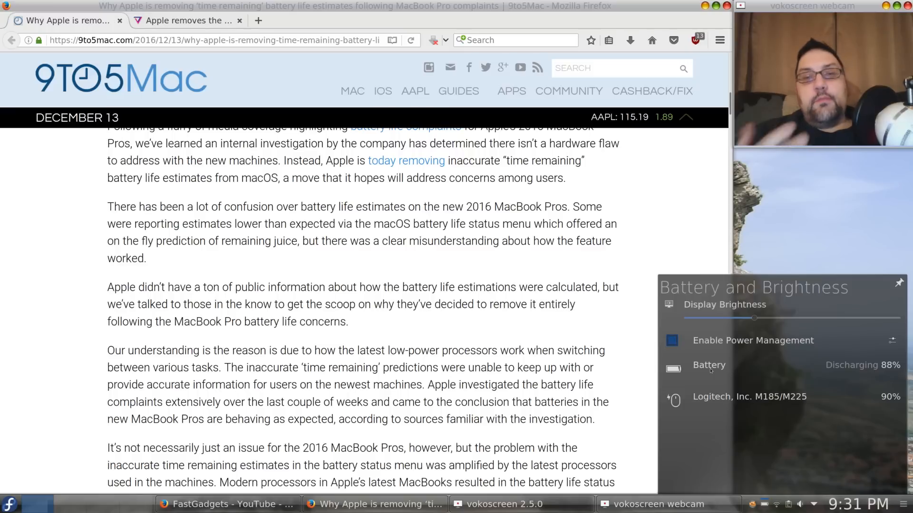
mouse_move(778, 236)
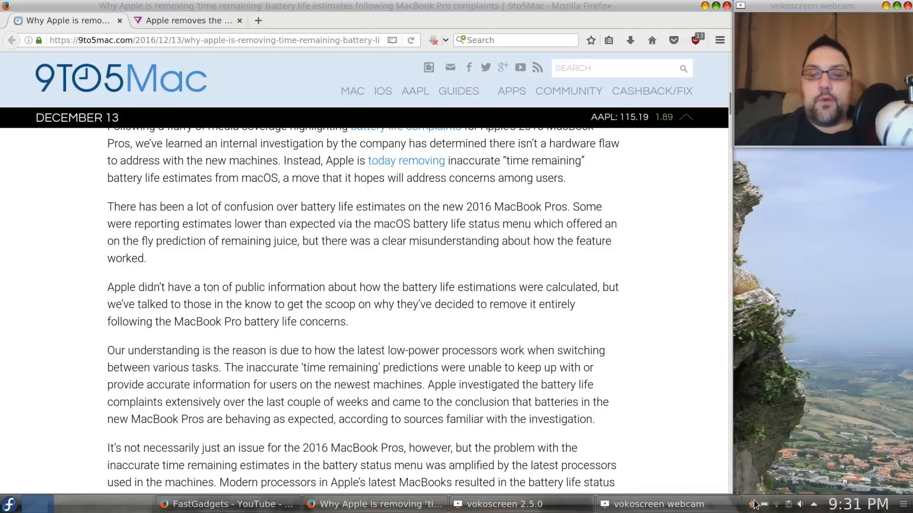
left_click(763, 504)
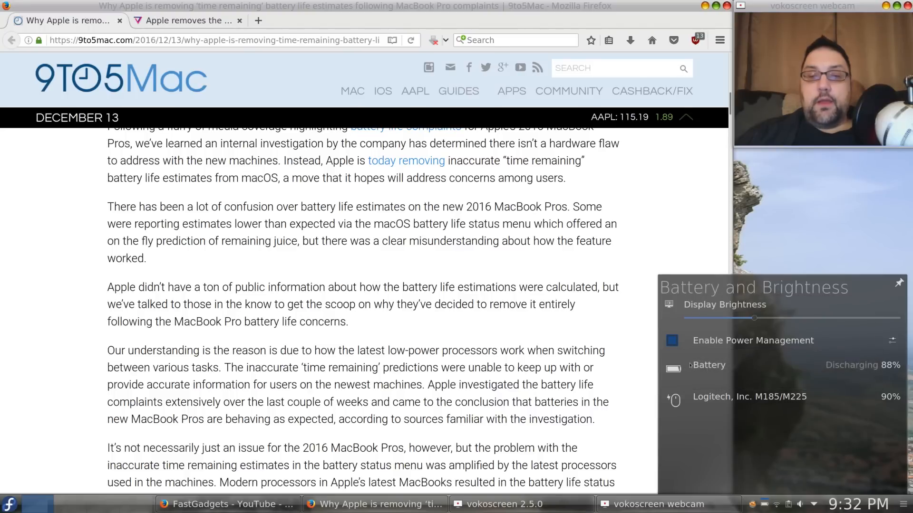
mouse_move(707, 365)
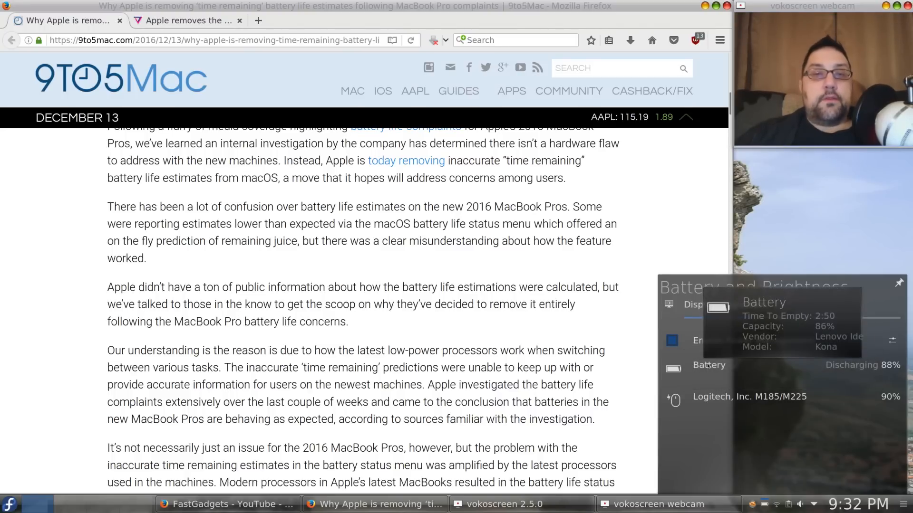
mouse_move(752, 340)
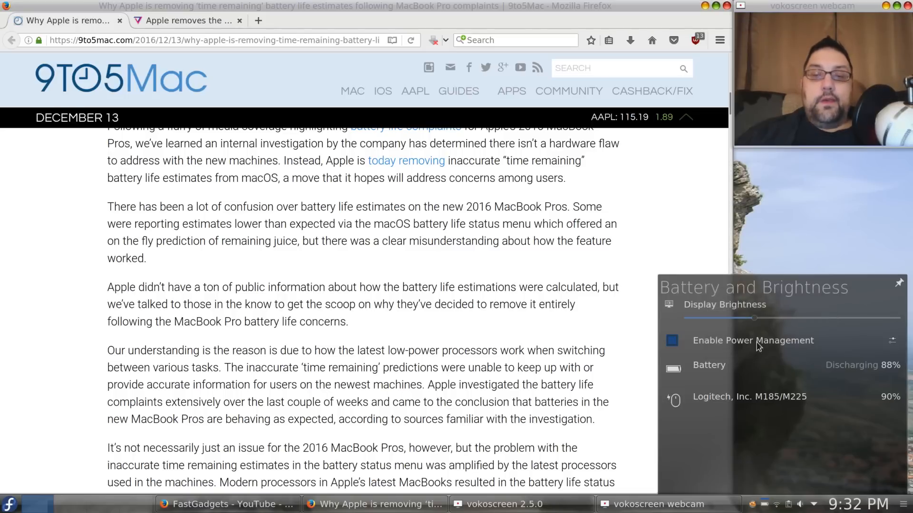
mouse_move(673, 369)
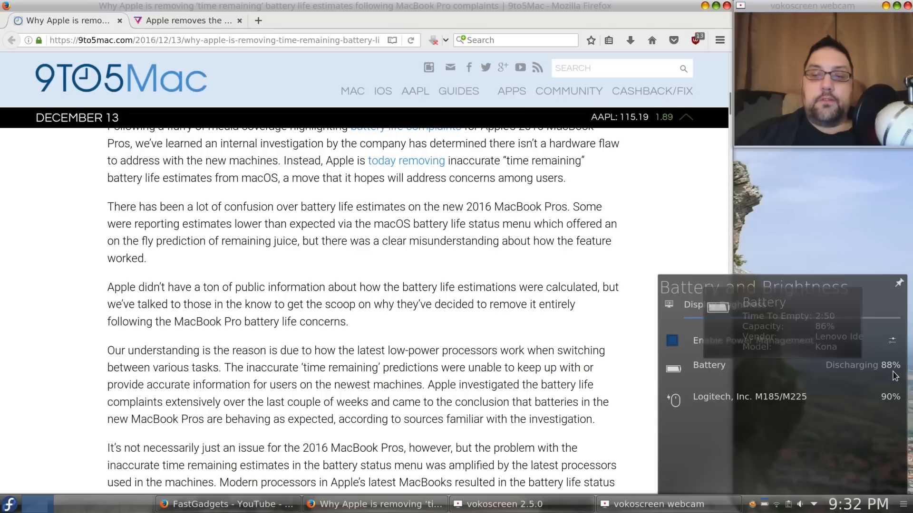
mouse_move(831, 258)
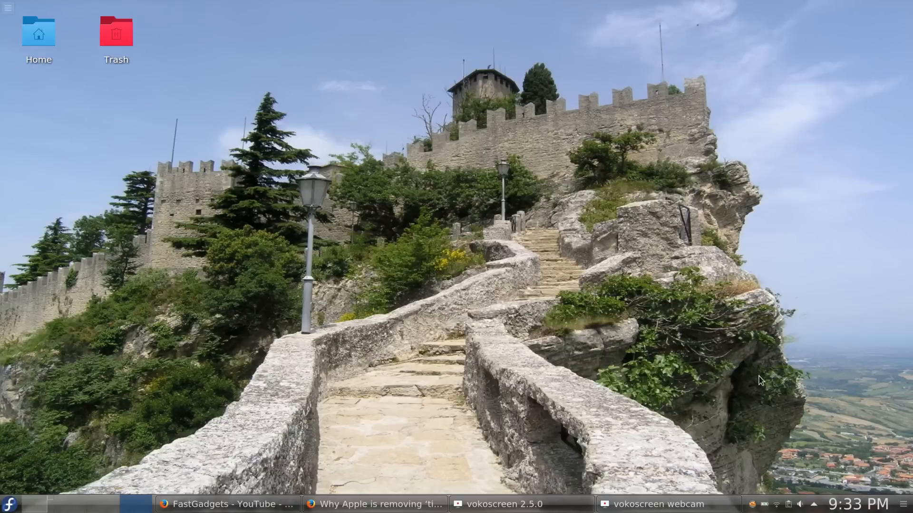
mouse_move(151, 490)
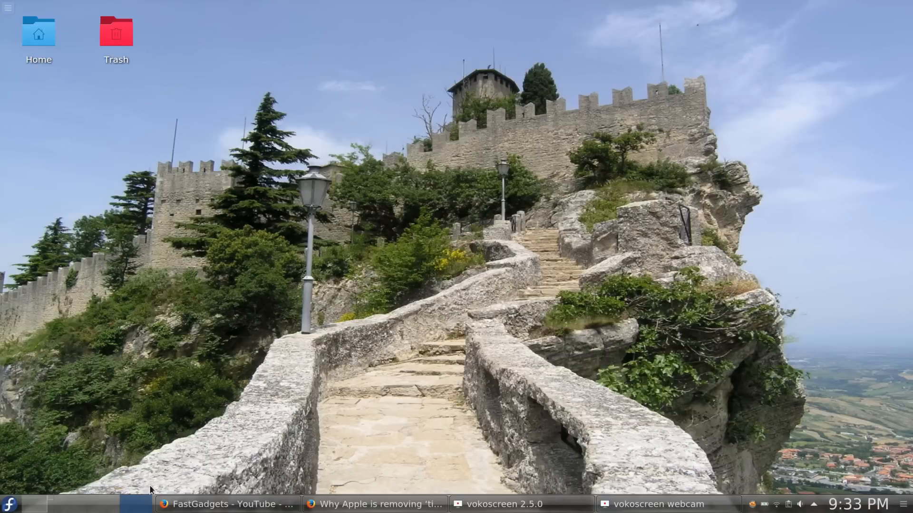
Step: Toggle Show Desktop off to bring back the article and webcam windows
left_click(376, 504)
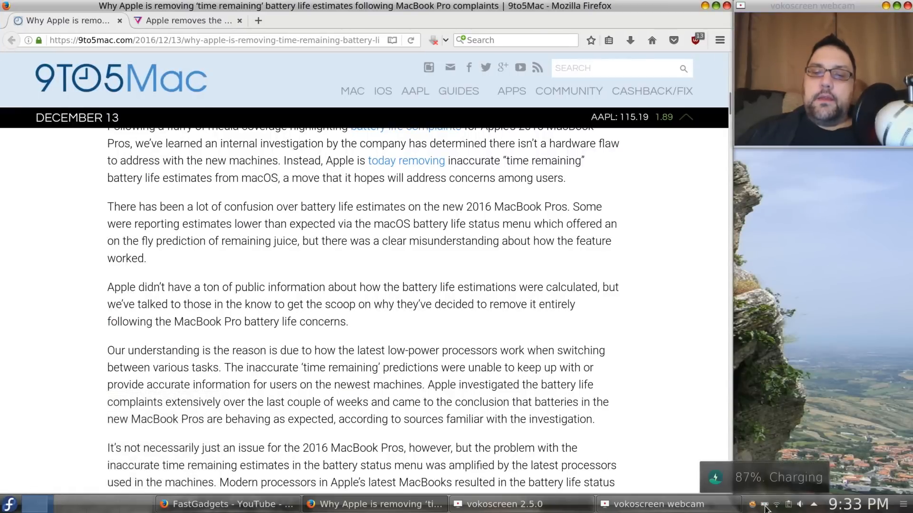
Step: Open the tray battery panel to check the 87% charging entry
left_click(788, 504)
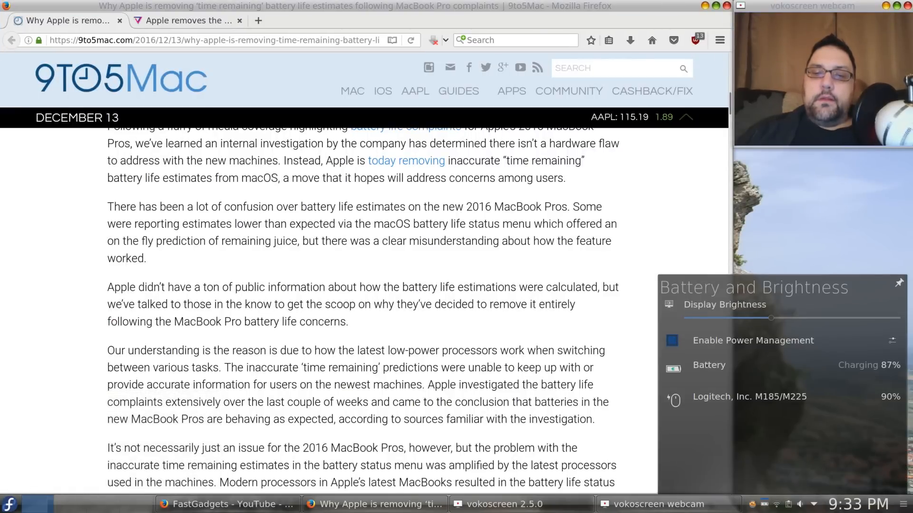
mouse_move(709, 365)
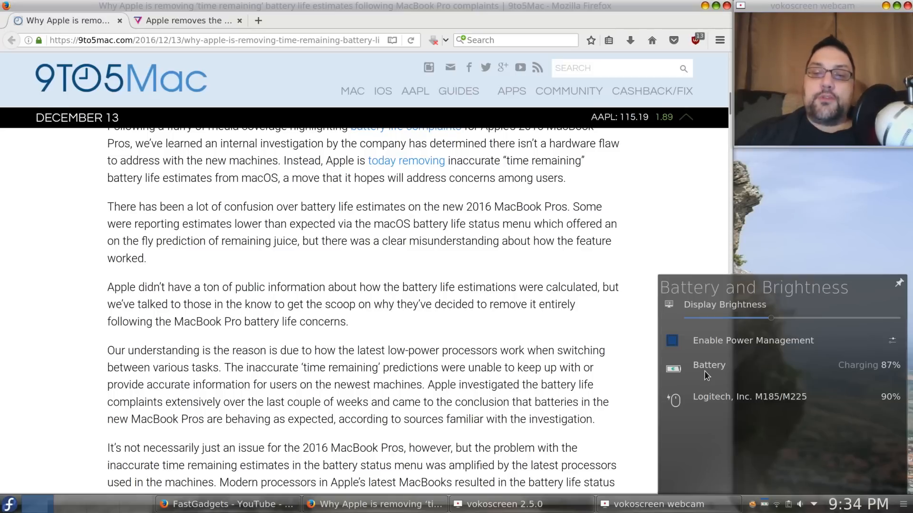
mouse_move(796, 249)
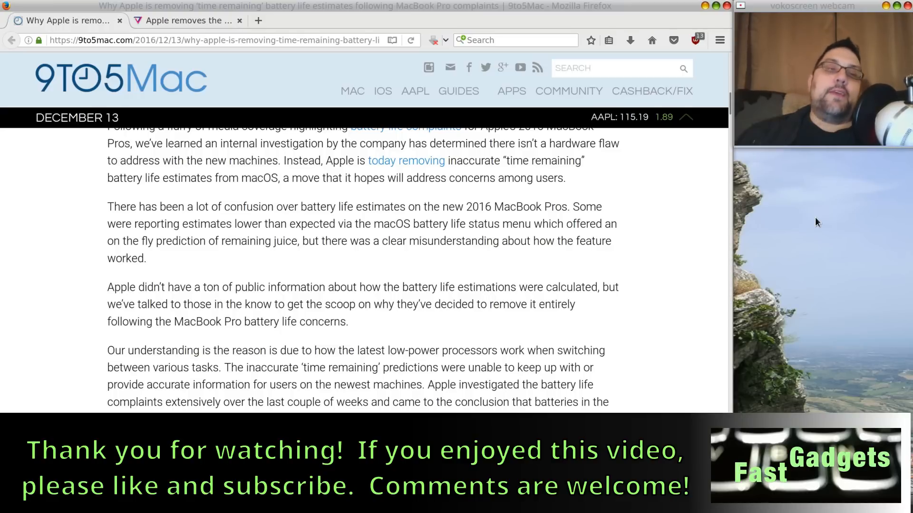
scroll("down", 3)
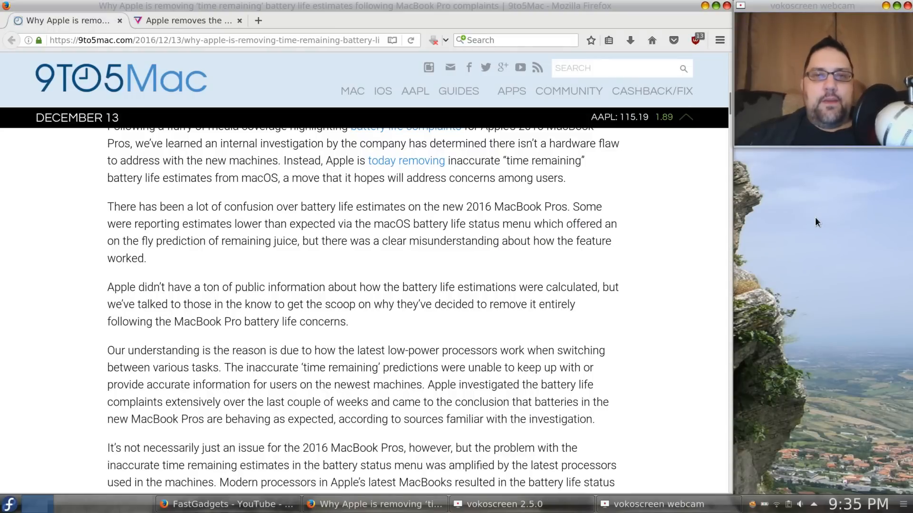